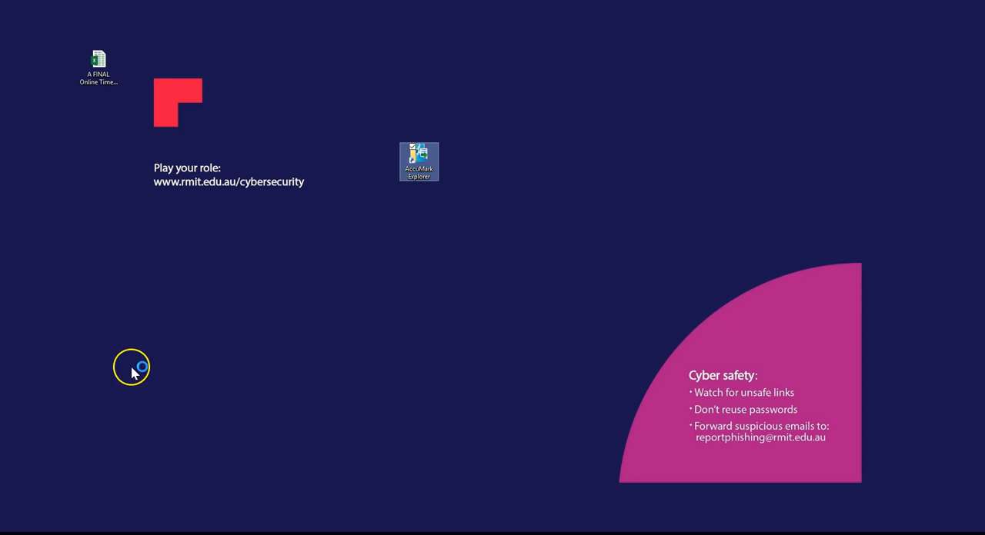
- Launch AccuMark Explorer from the desktop to list the H-drive storage areas
double_click(418, 162)
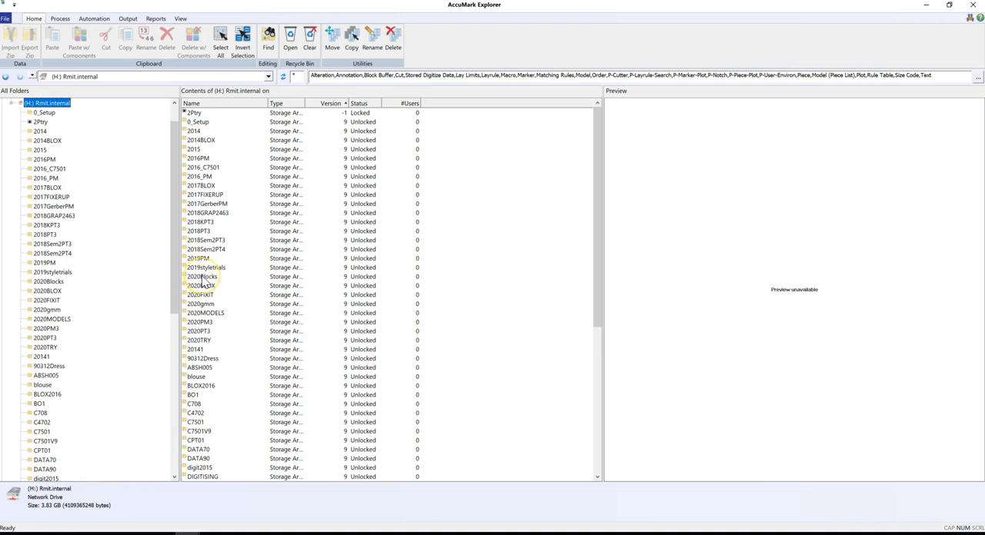
- In 2020Blocks, multi-select BASIC_SKT_BK, BASIC_SKT_FR and BASIC_SKT_WB
double_click(201, 277)
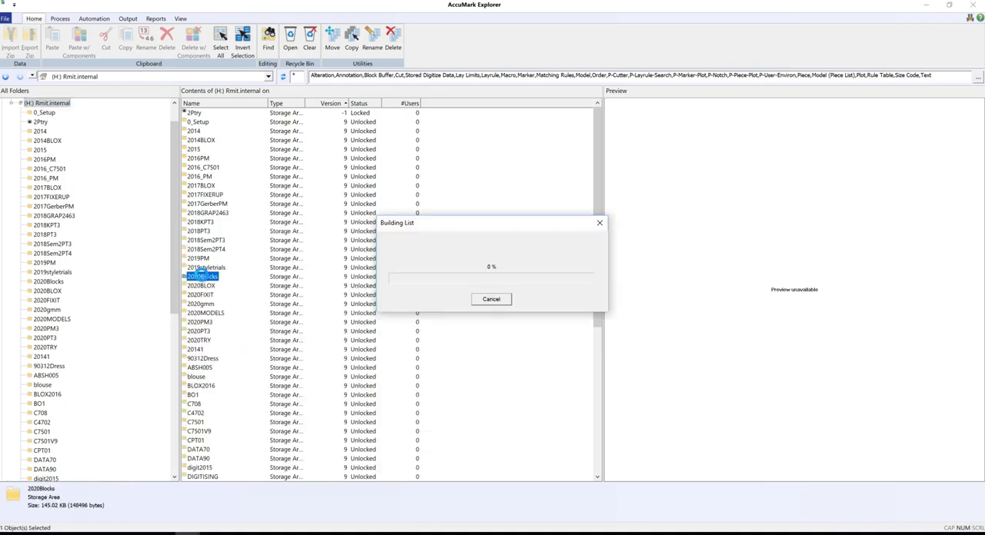
double_click(203, 277)
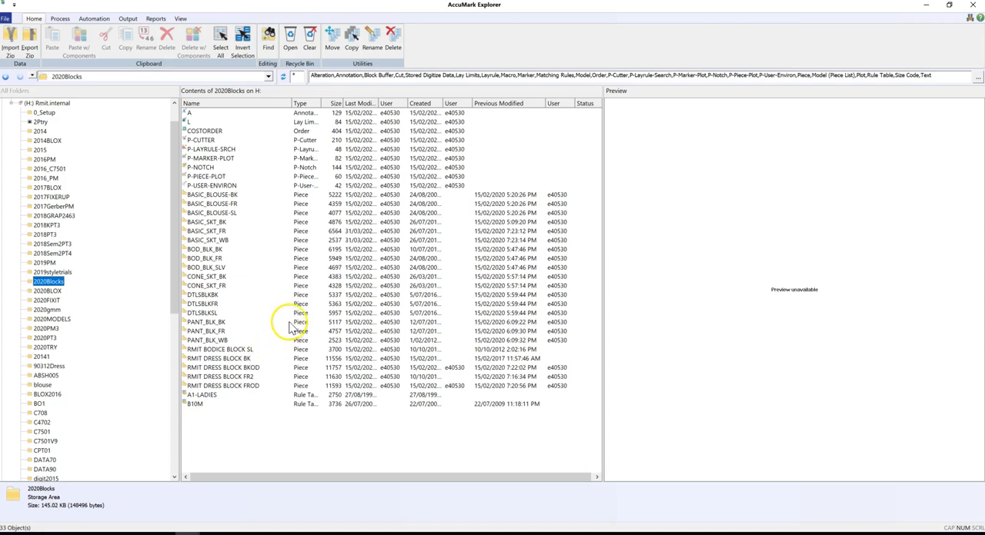
mouse_move(225, 222)
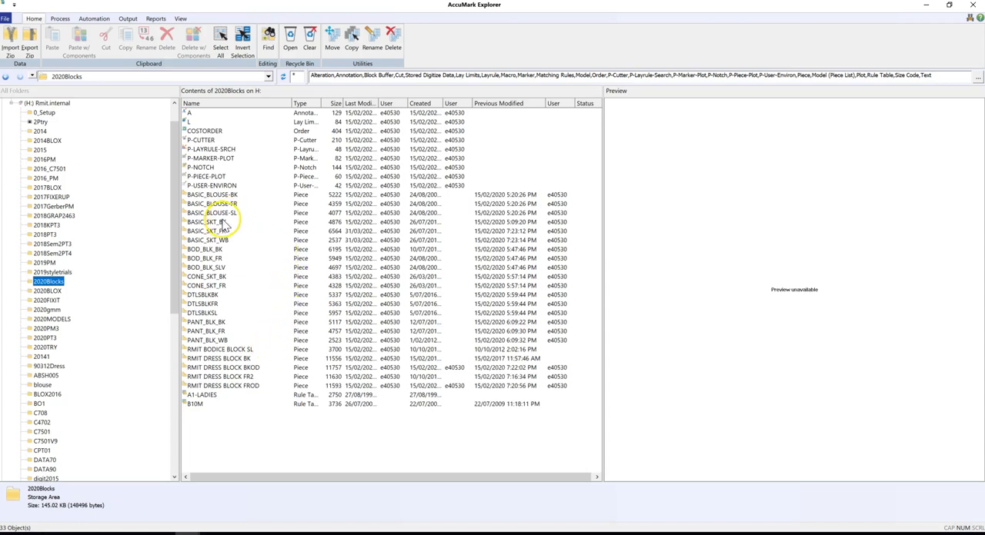
click(206, 222)
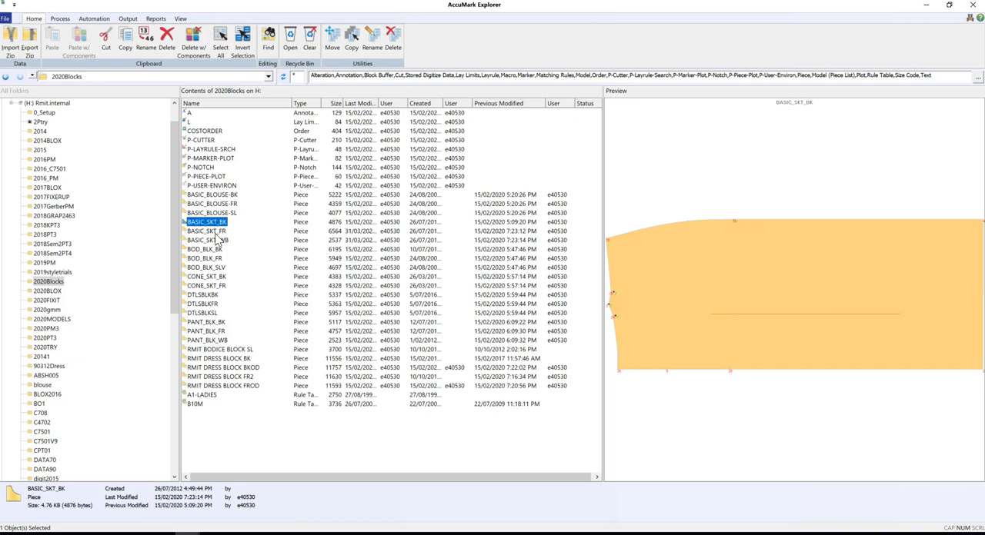
click(206, 231)
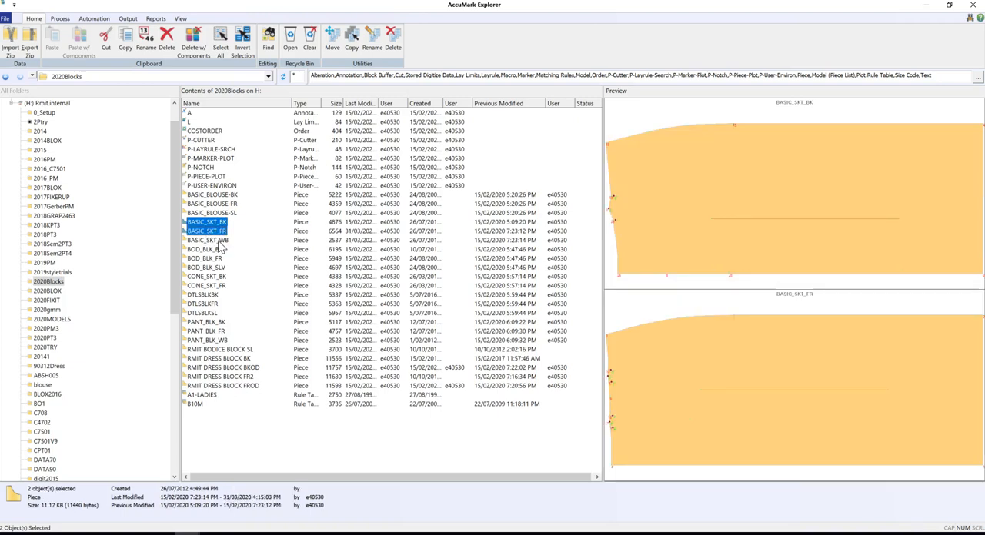
click(206, 240)
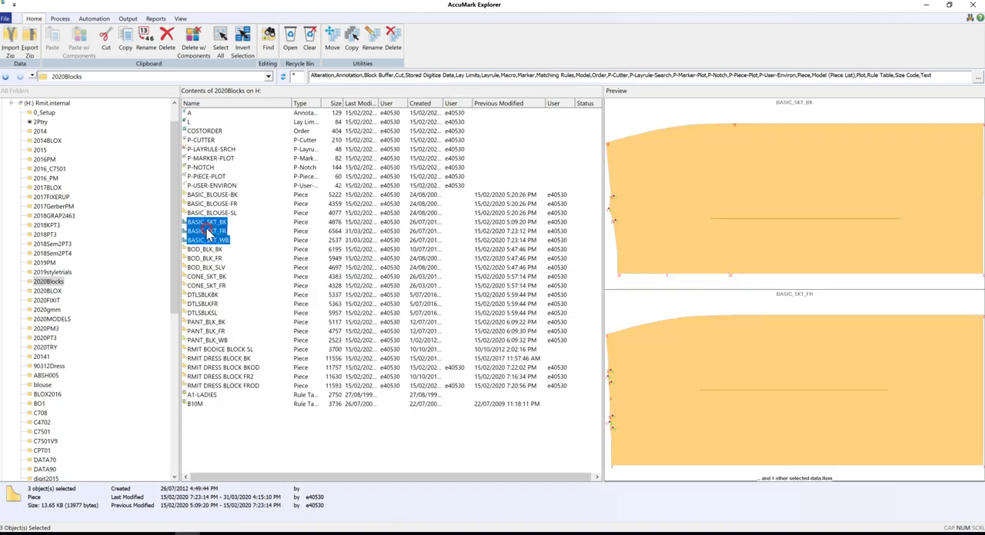
- Open the selected blocks in the active Pattern Design work area and place each piece
right_click(206, 222)
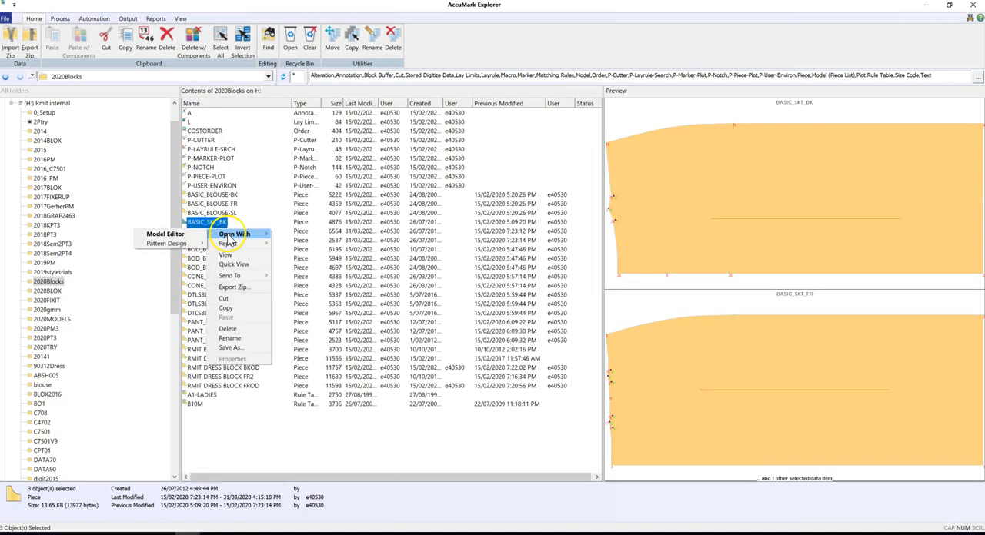
mouse_move(167, 243)
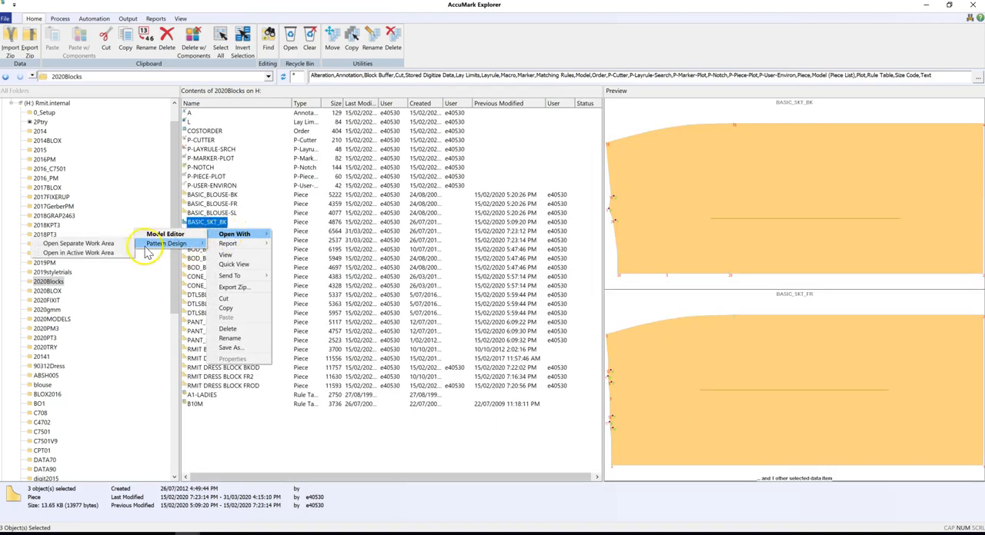
click(166, 243)
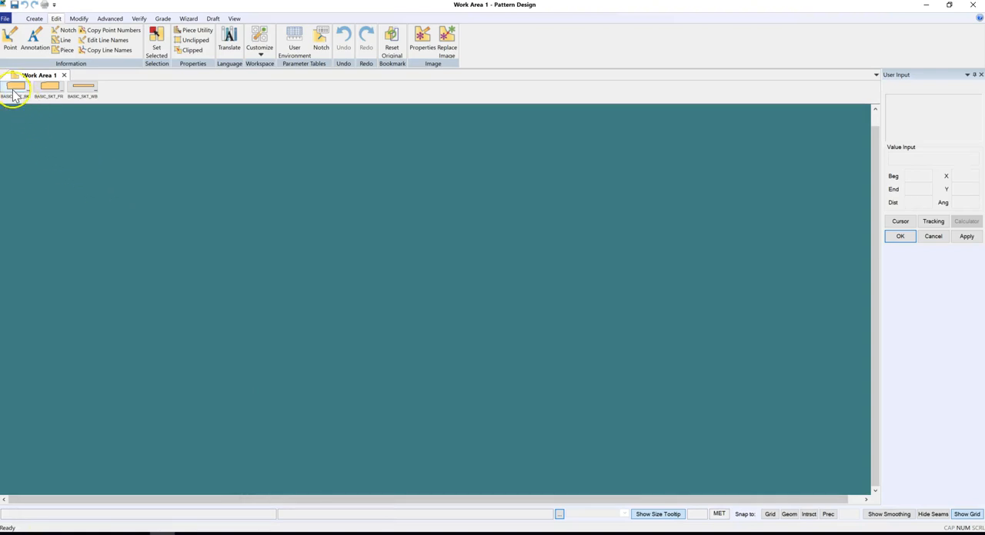
click(83, 86)
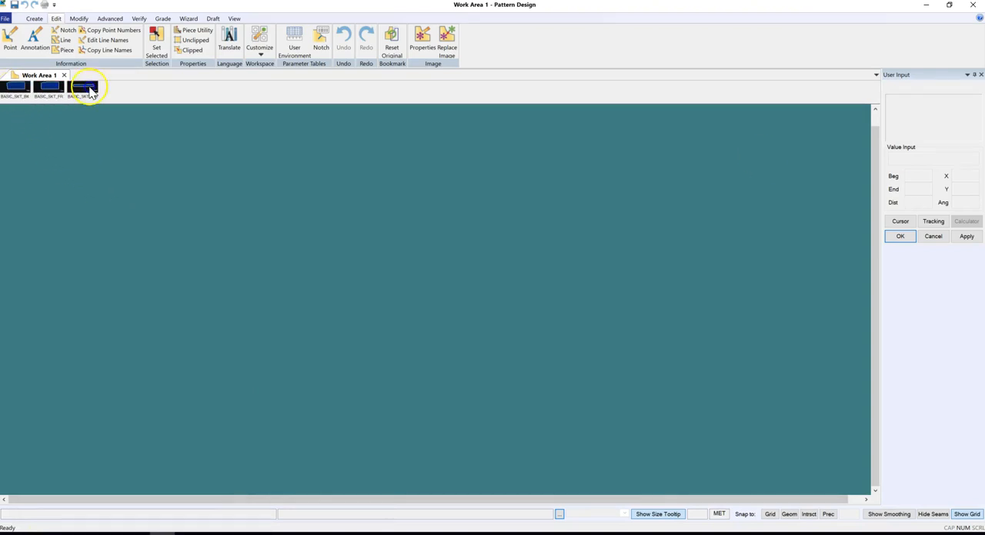
click(83, 86)
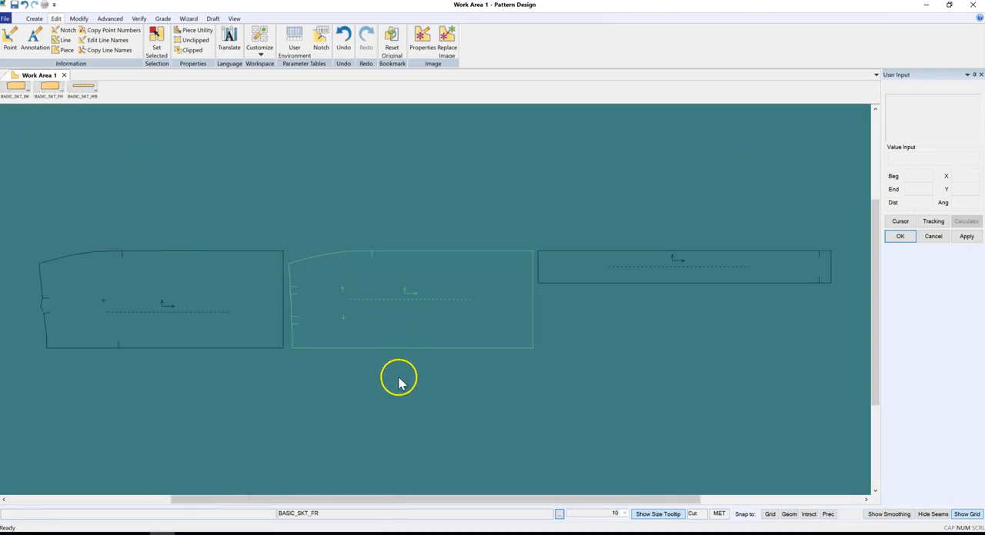
mouse_move(399, 399)
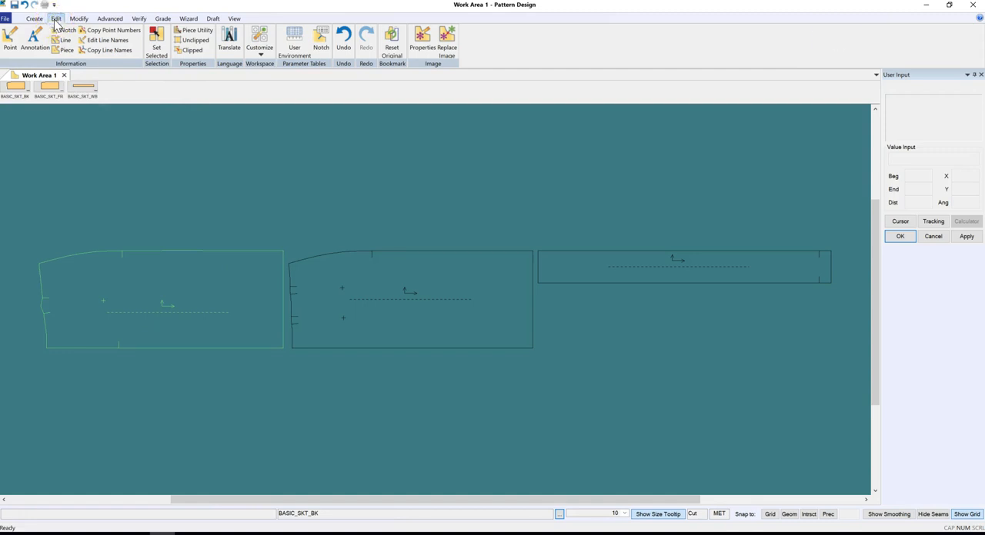
- In Preferences > Paths, set Storage Area to 2020PT3, choose a rule table and confirm
click(260, 43)
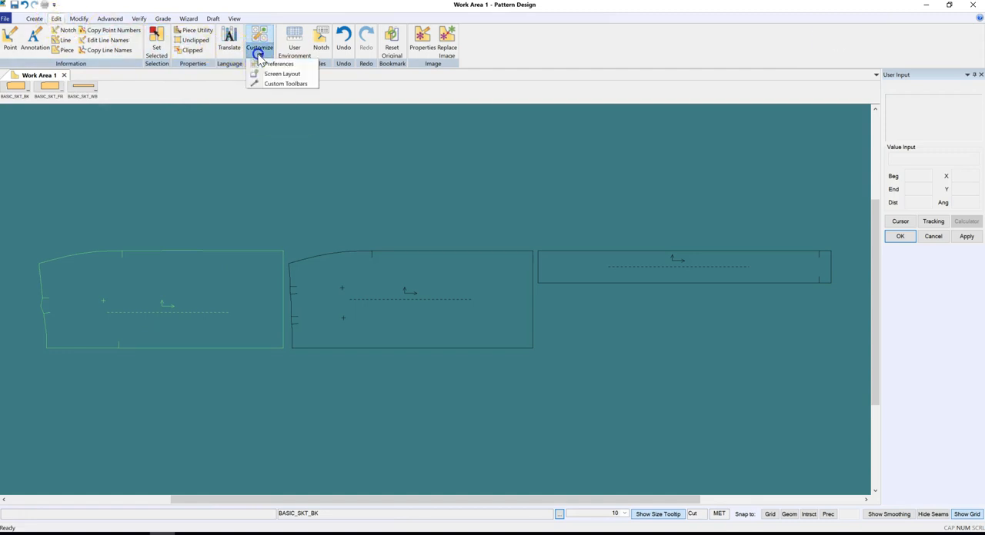
click(279, 63)
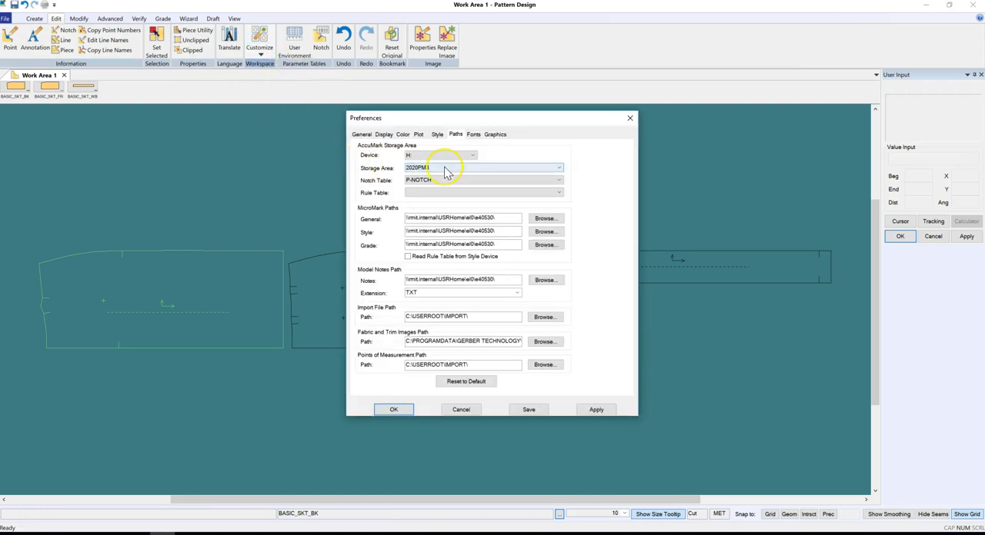
click(560, 167)
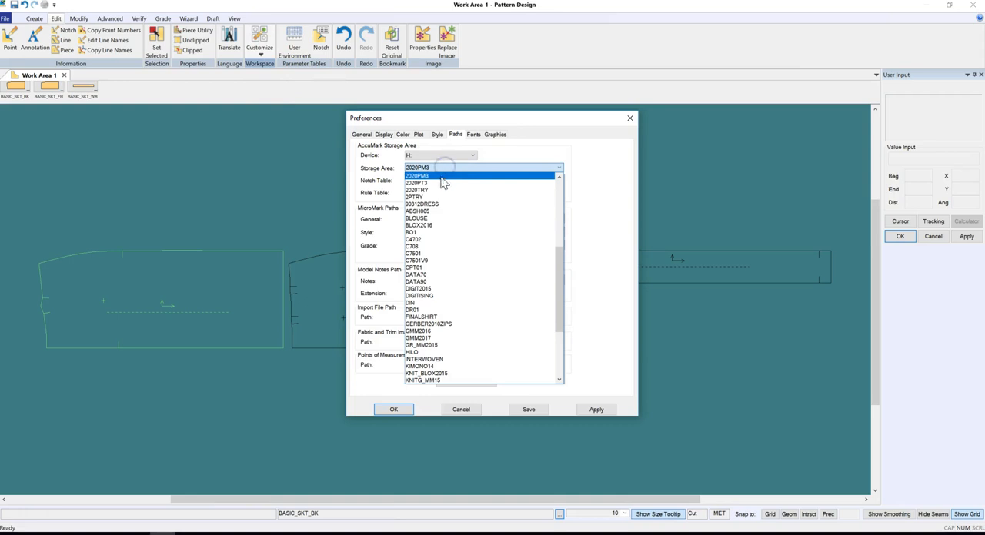
click(416, 183)
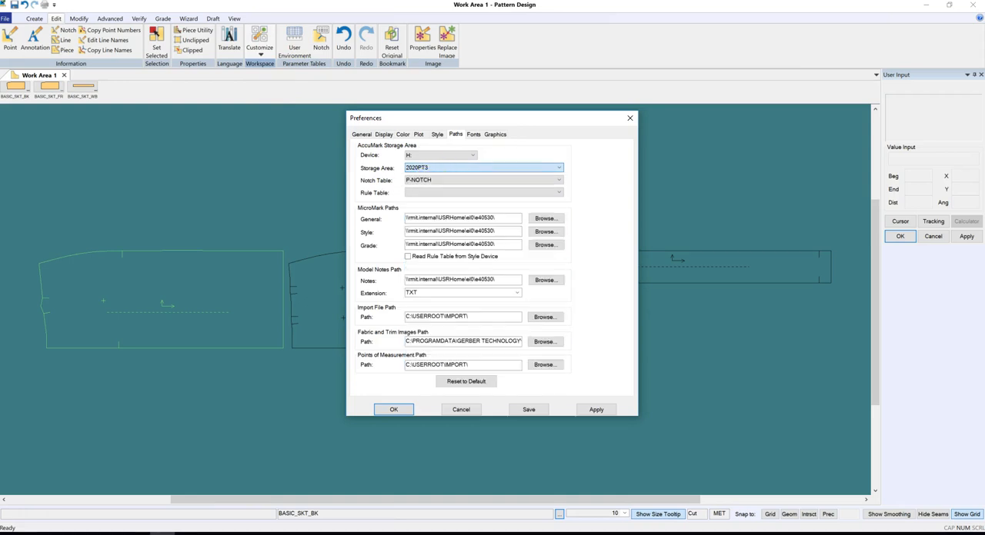
click(462, 168)
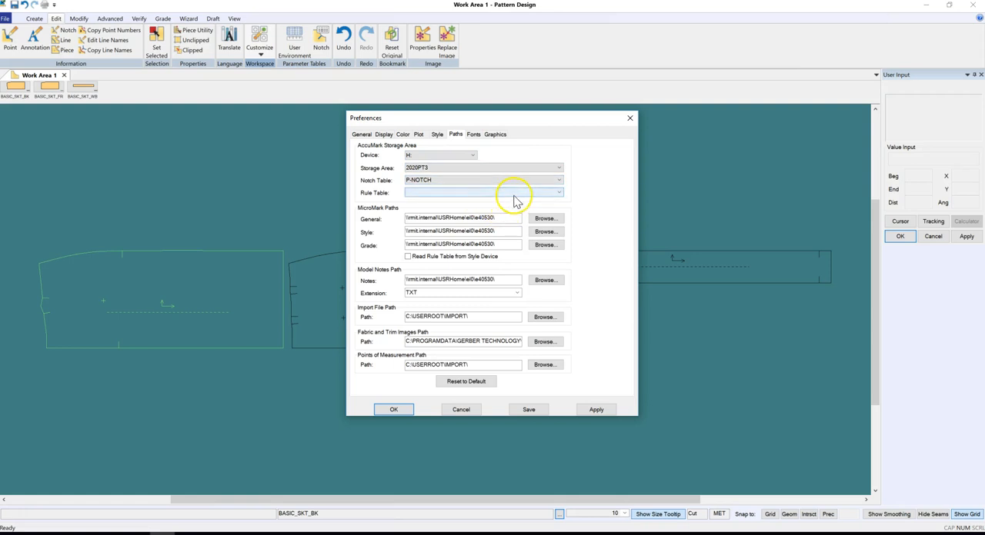
click(483, 193)
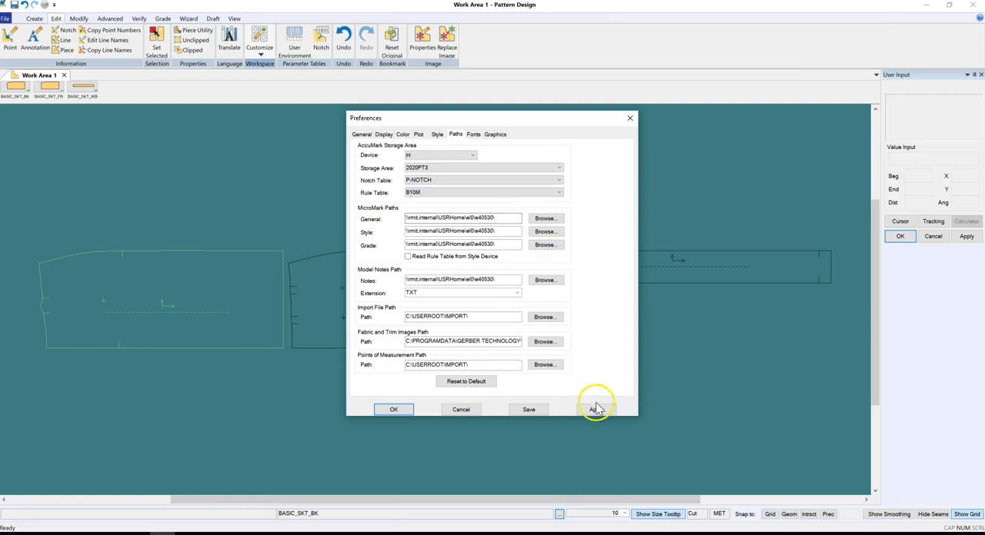
click(597, 409)
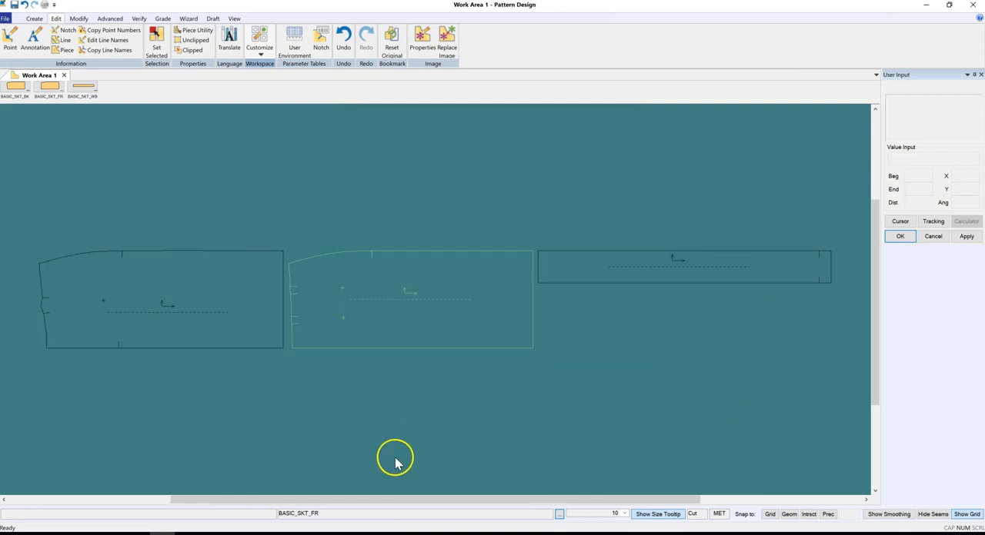
mouse_move(243, 342)
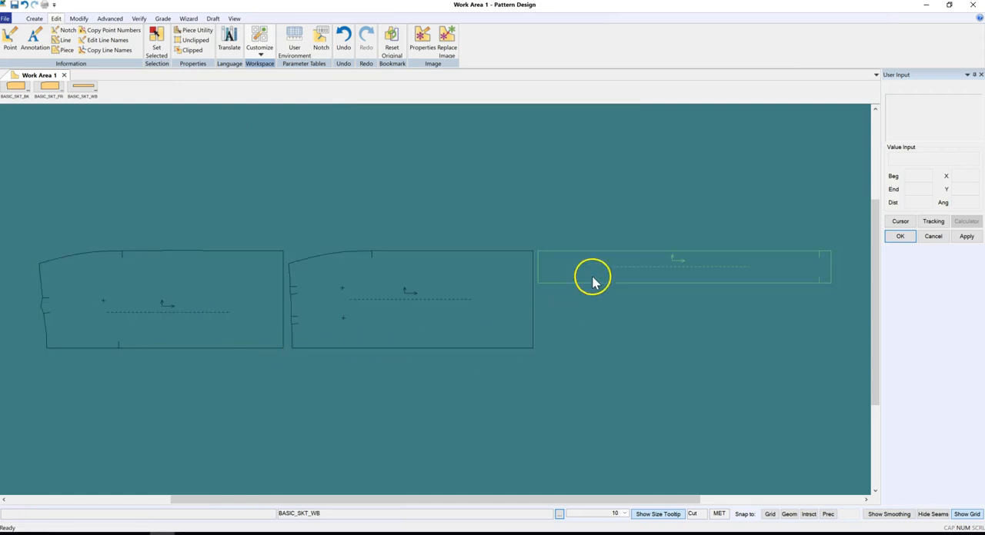
- Start File > Save As for the skirt pieces, listing the 2020Blocks contents
click(6, 19)
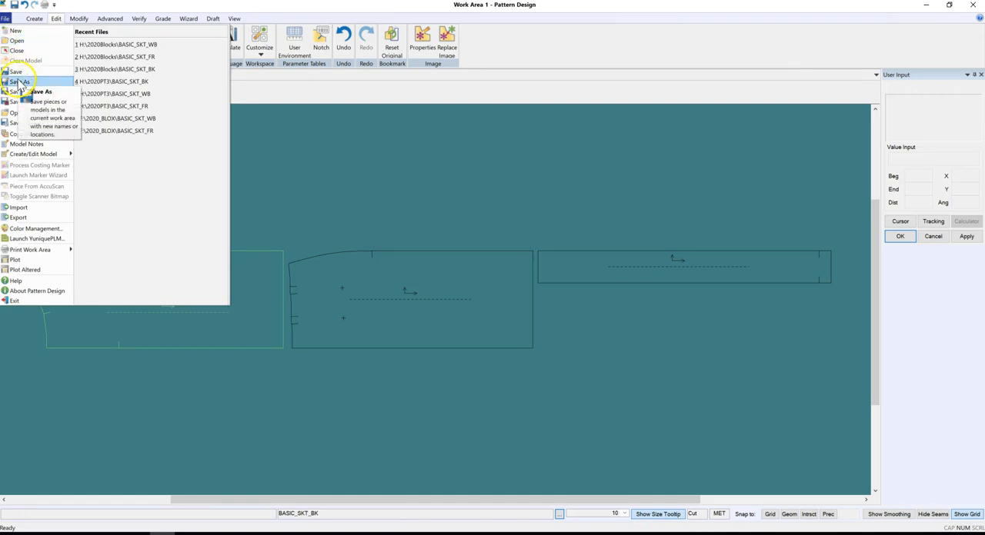
click(18, 93)
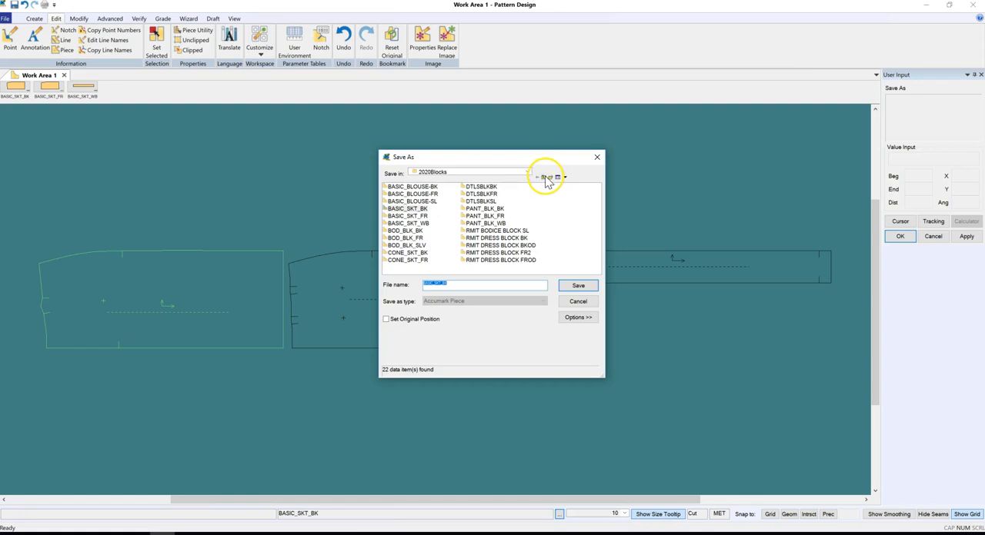
- Save BASIC_SKT_BK and BASIC_SKT_FR into the 2020PT3 storage area
click(526, 172)
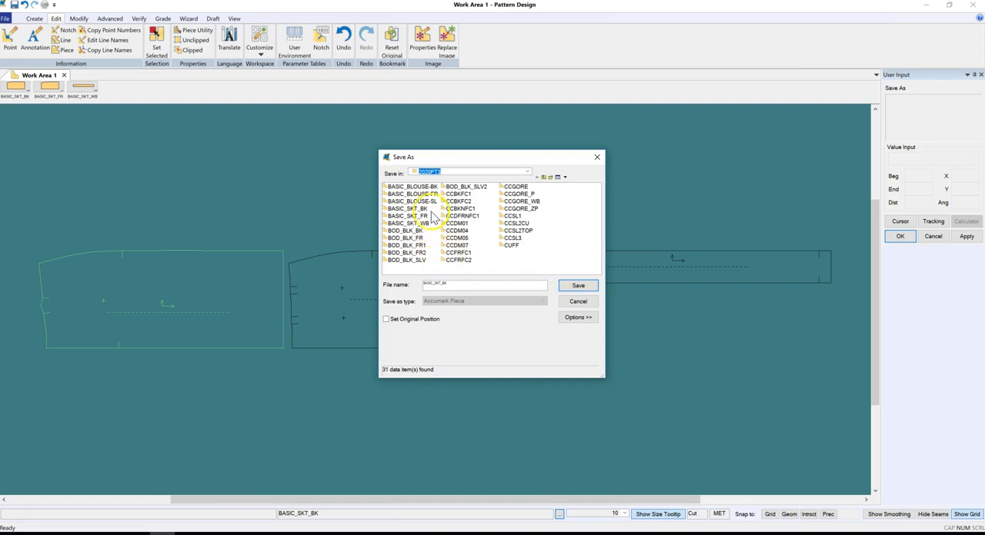
click(579, 286)
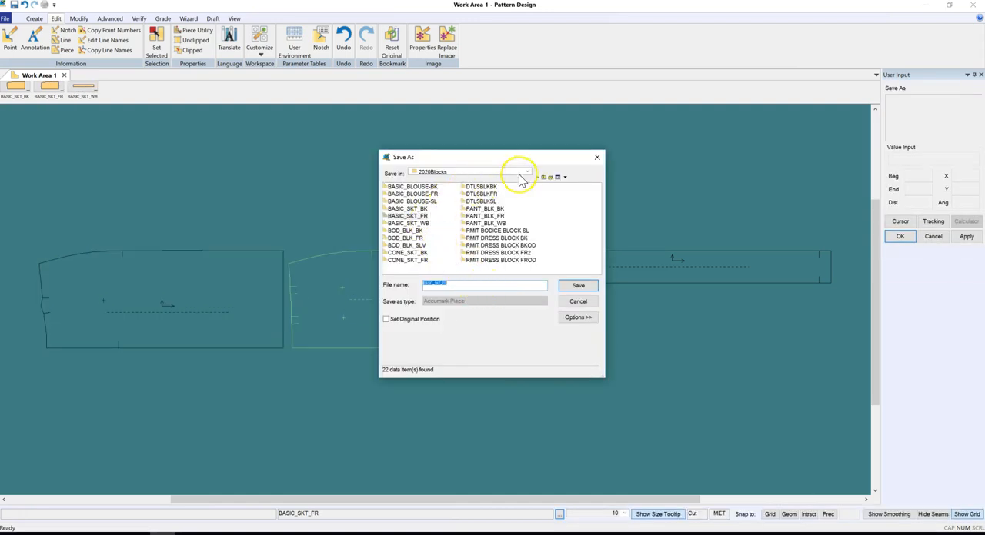
click(528, 172)
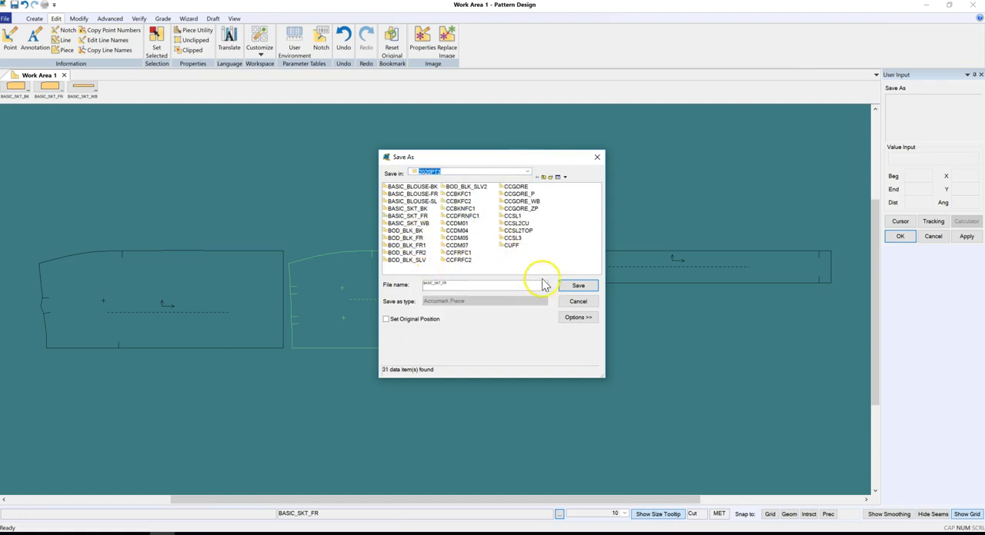
click(578, 286)
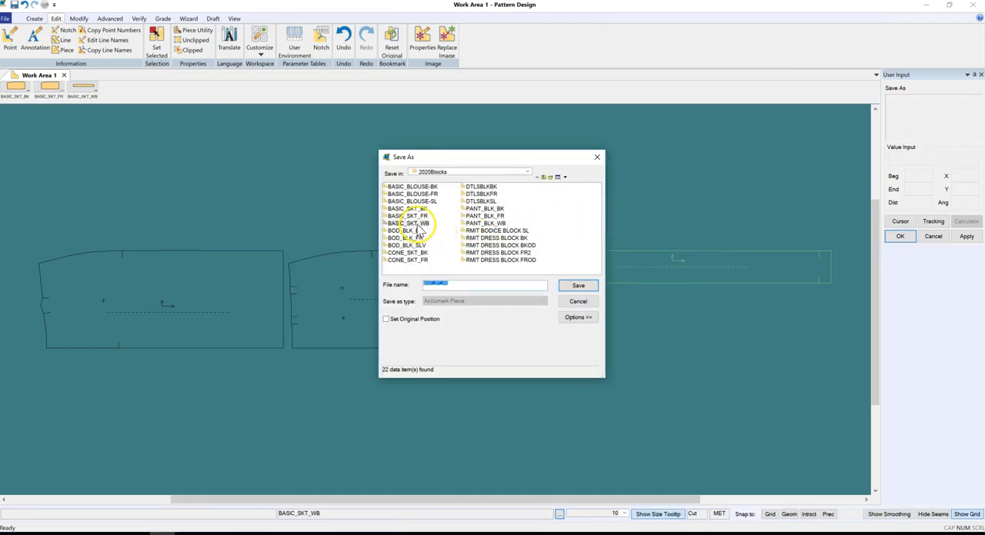
- Resave BASIC_SKT_WB under its existing name, confirming the overwrite
click(407, 223)
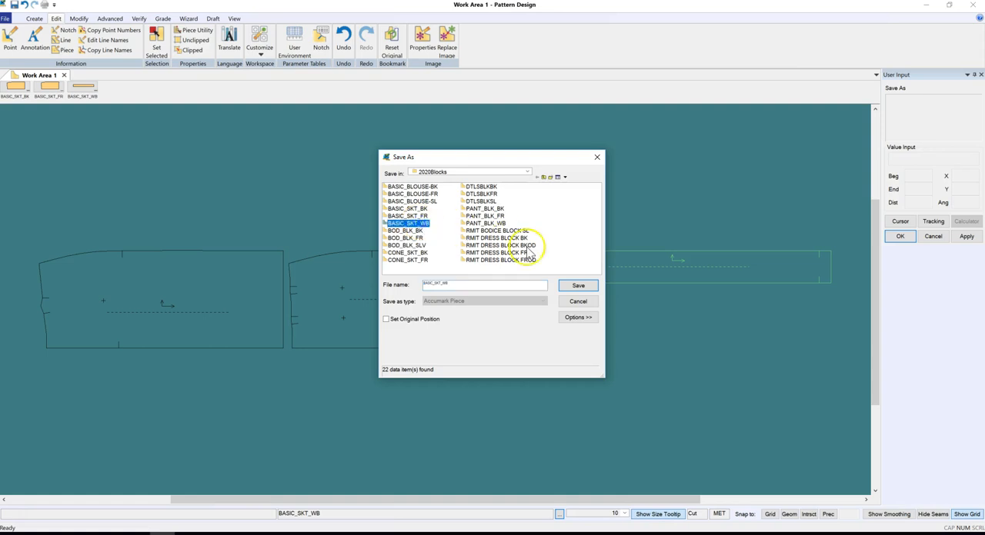
click(579, 286)
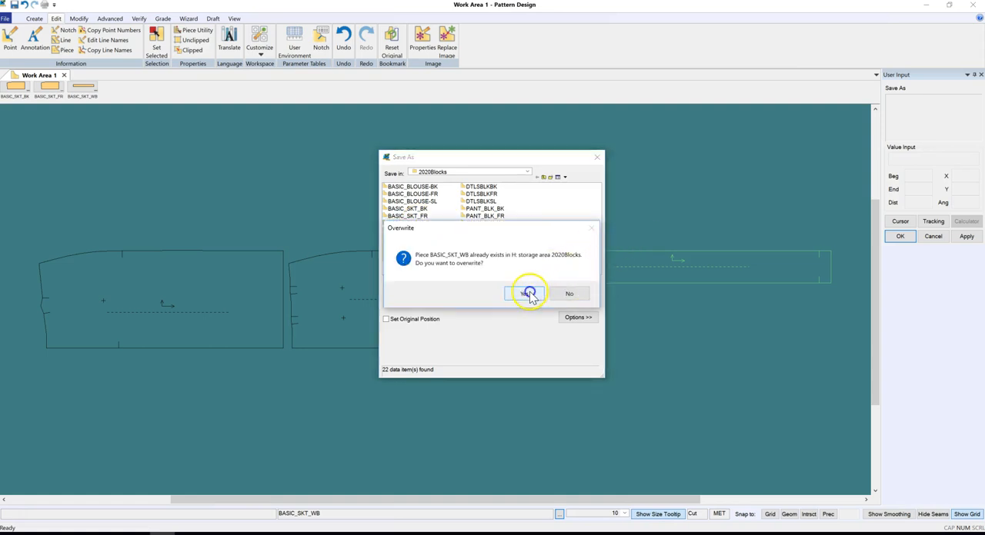
click(528, 294)
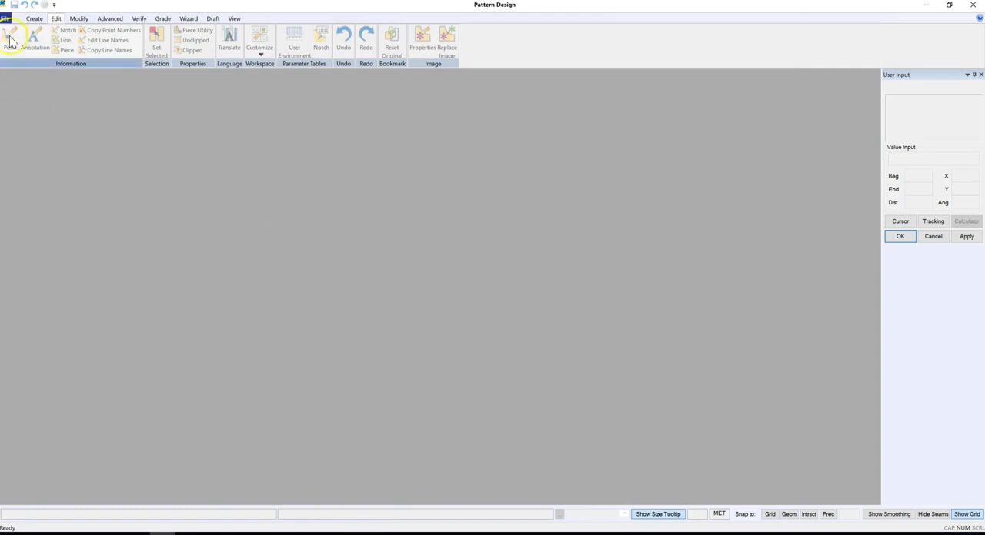
- From File > Open, browse 2020PT3 and open the three BASIC_SKT pieces
click(6, 18)
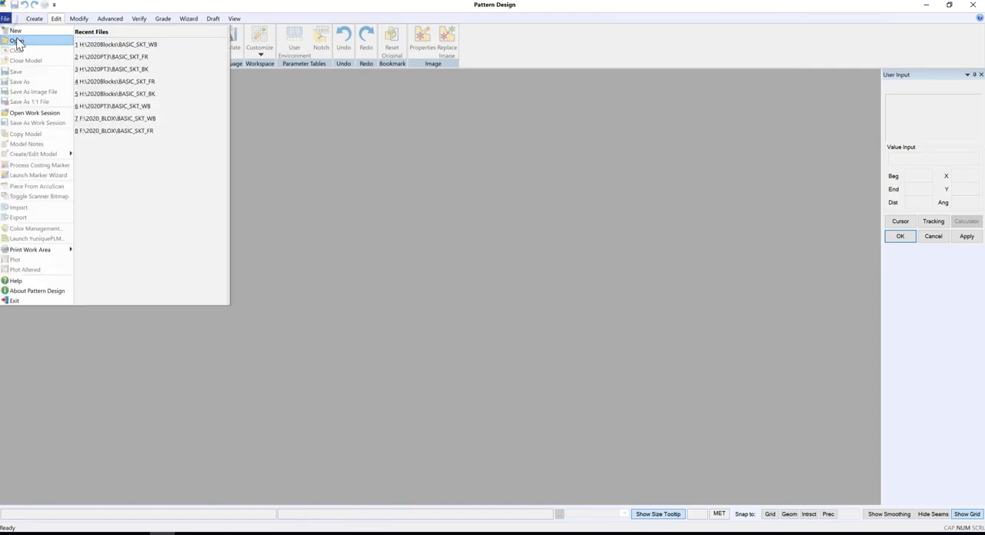
click(17, 40)
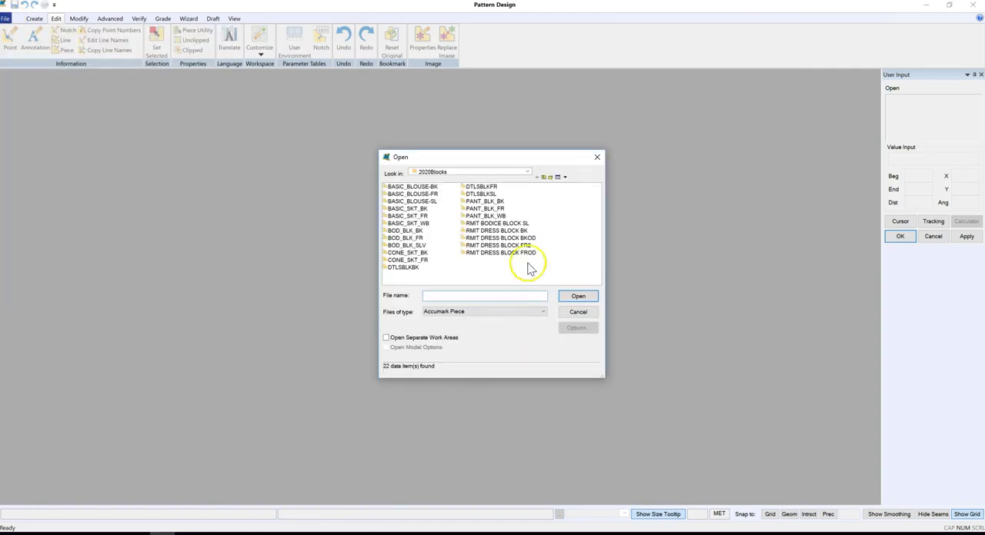
click(526, 173)
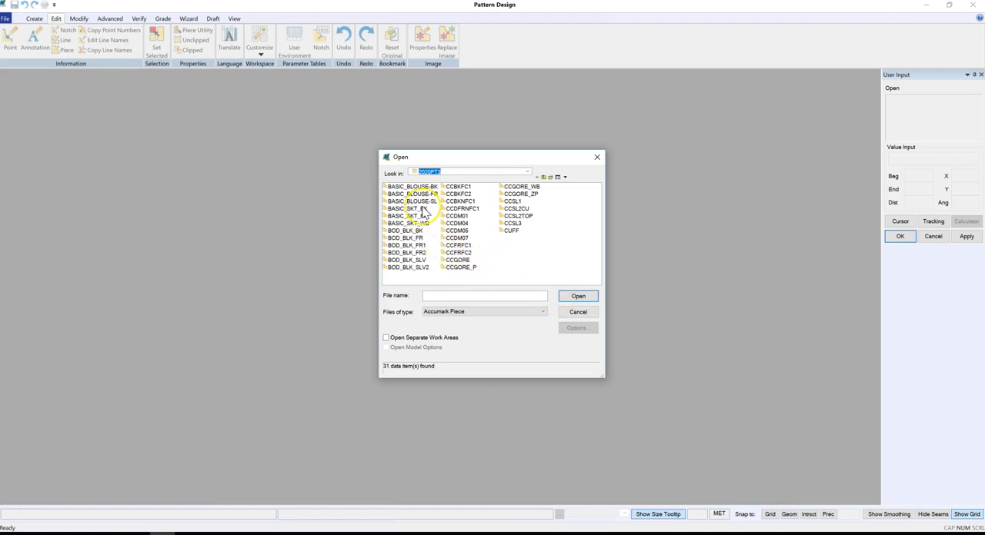
click(406, 210)
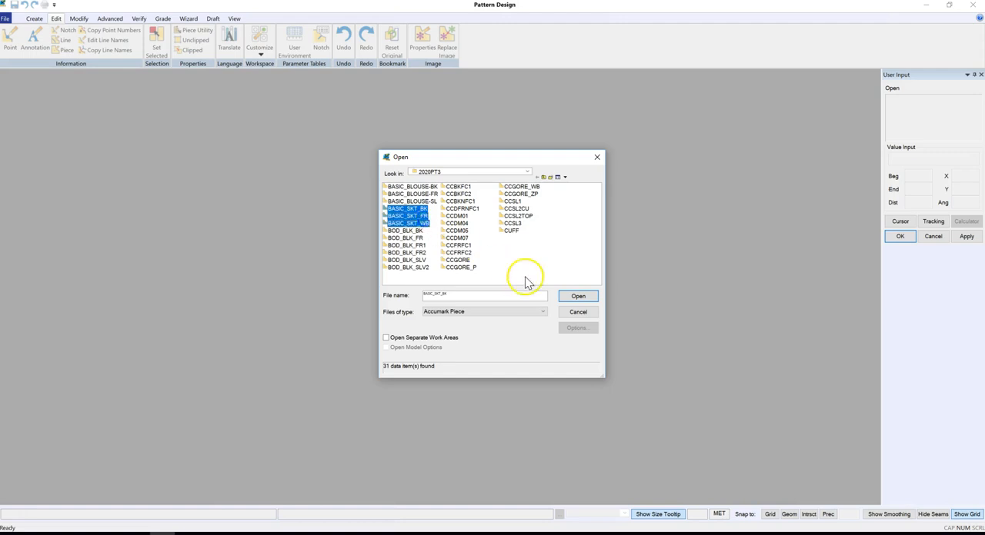
click(579, 295)
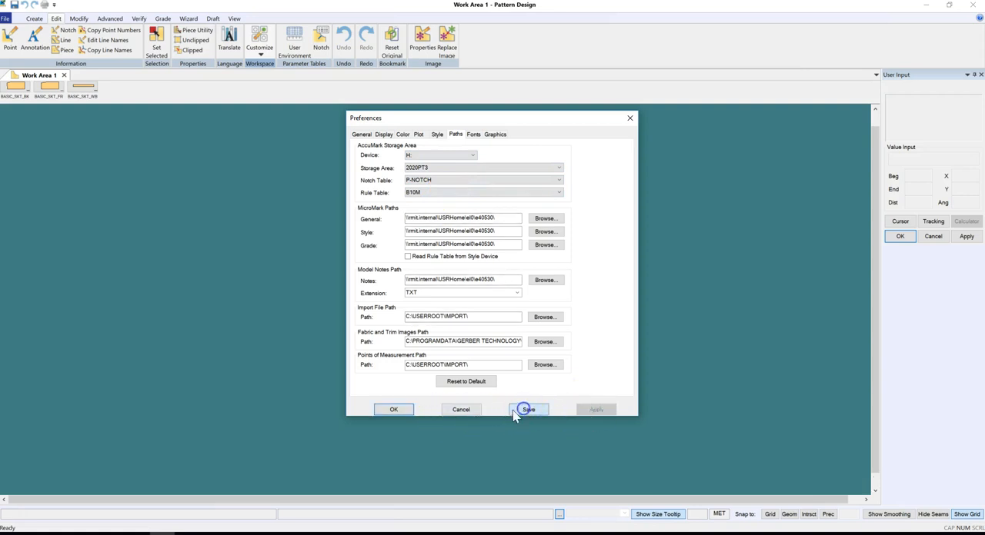
- Save the 2020PT3 path preference and bring the skirt pieces onto Work Area 1
click(526, 409)
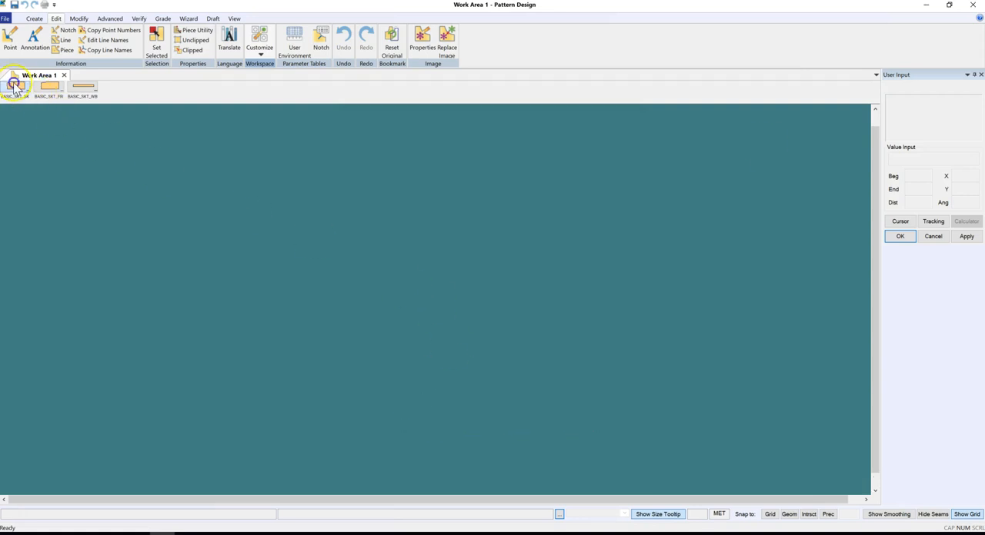
click(15, 86)
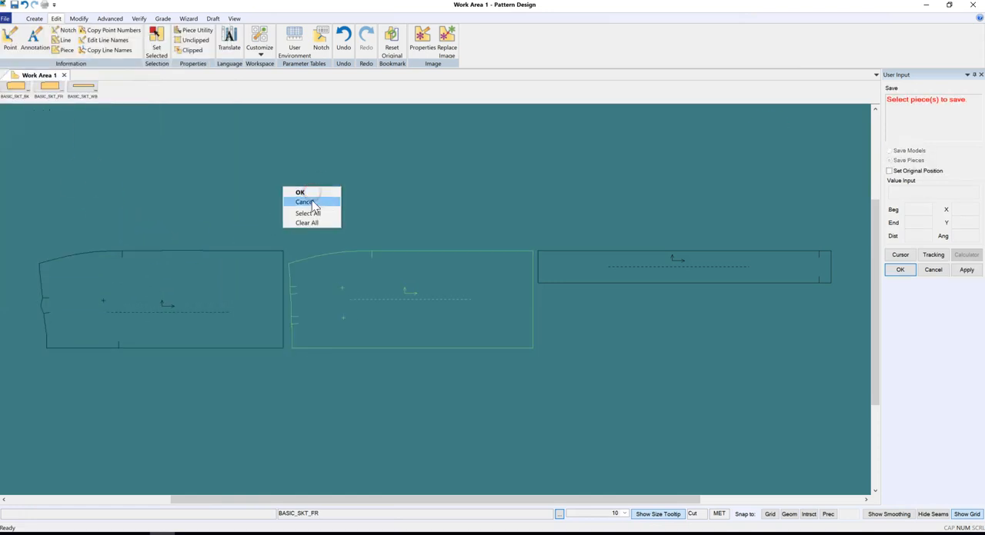
- Cancel the Save Pieces prompt, leaving the three skirt pieces displayed
click(304, 201)
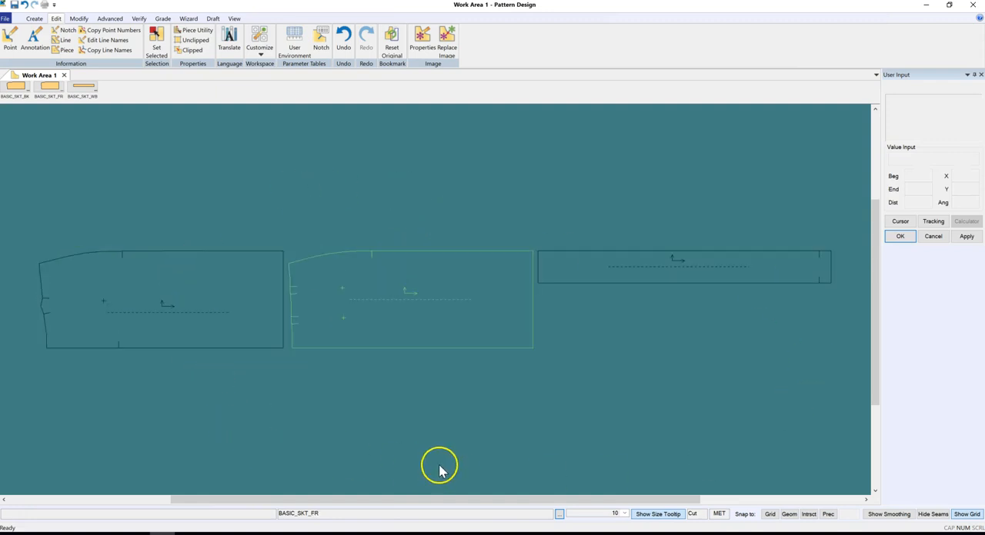
mouse_move(453, 454)
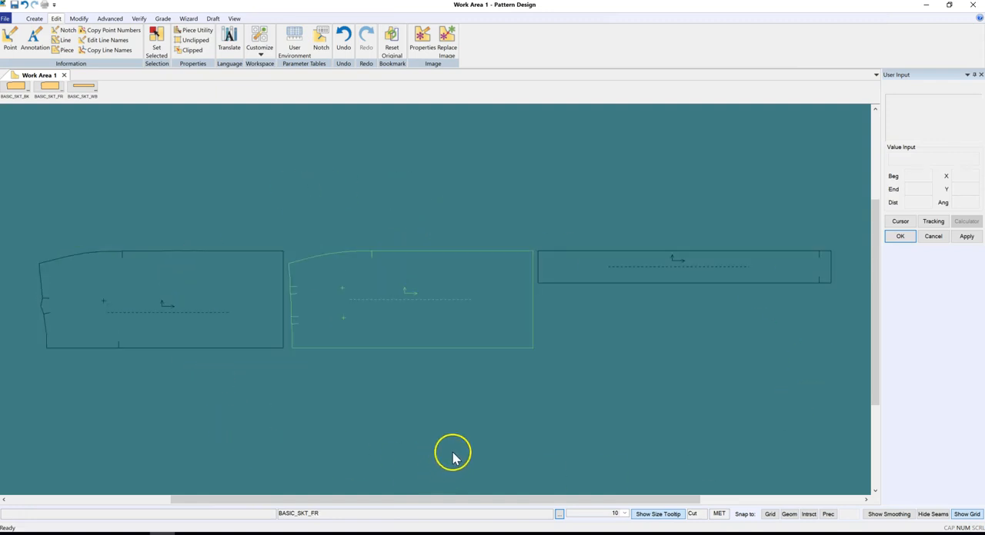
mouse_move(480, 449)
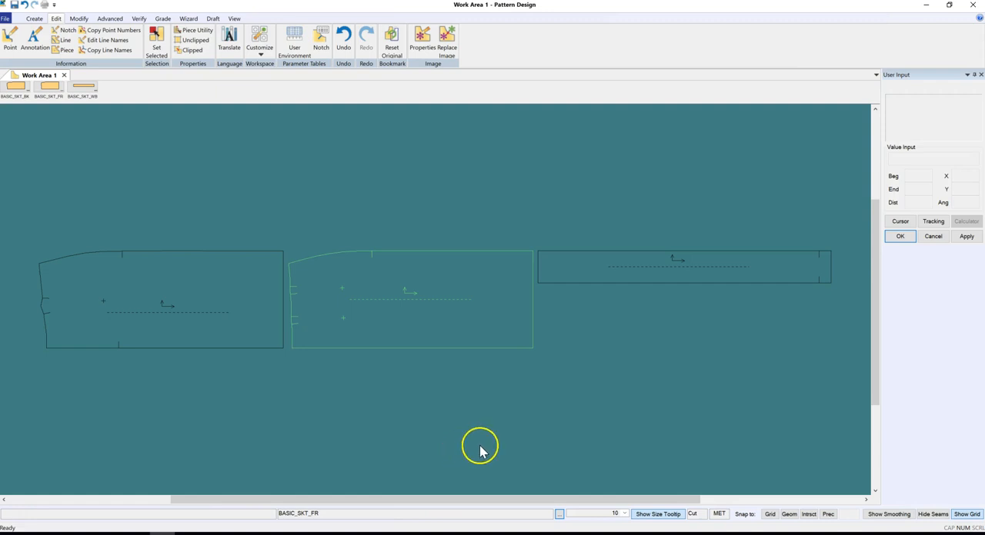
mouse_move(513, 444)
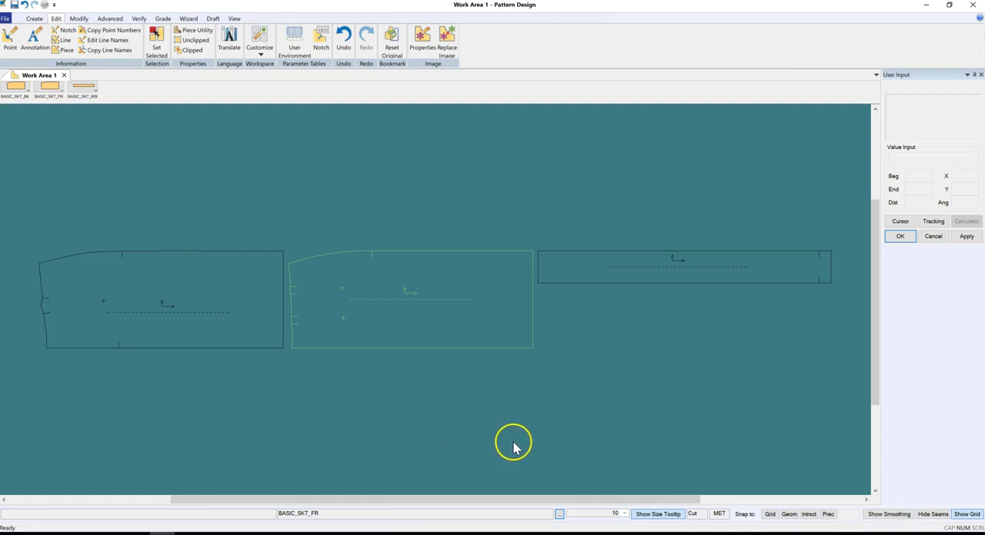
mouse_move(542, 437)
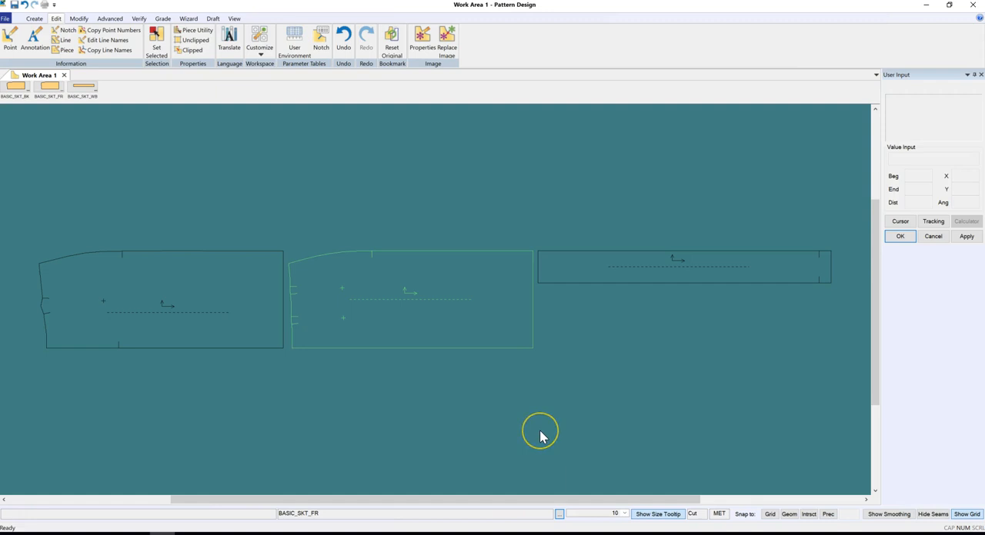
mouse_move(544, 433)
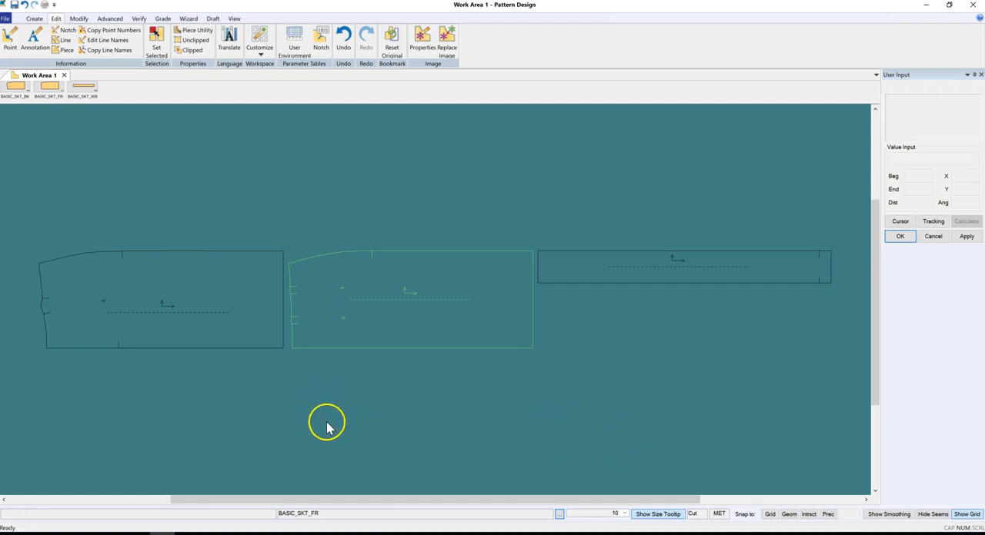
mouse_move(415, 449)
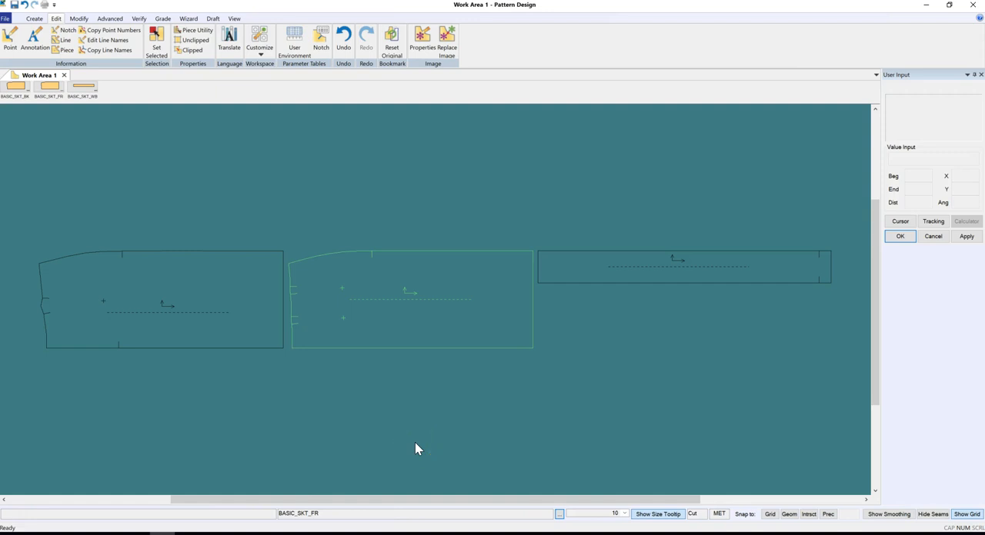
mouse_move(421, 449)
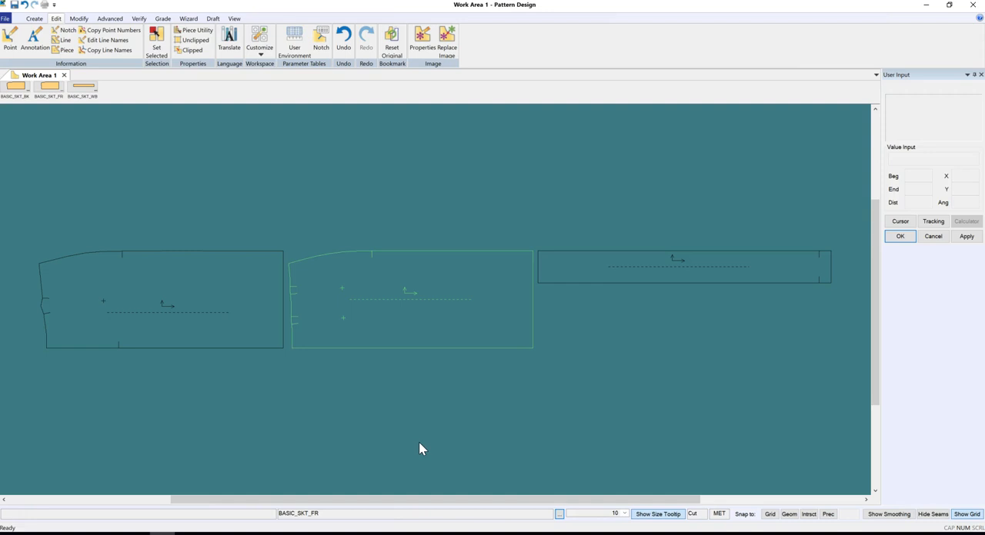